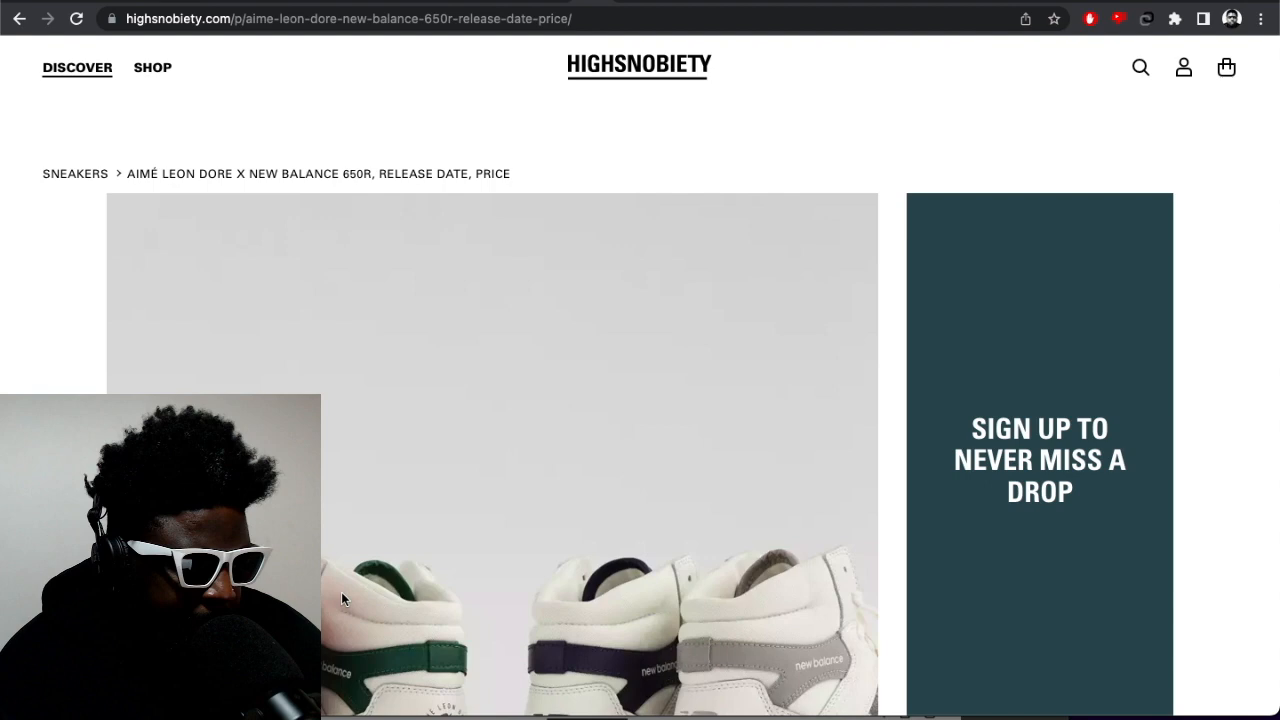
scroll("down", 3)
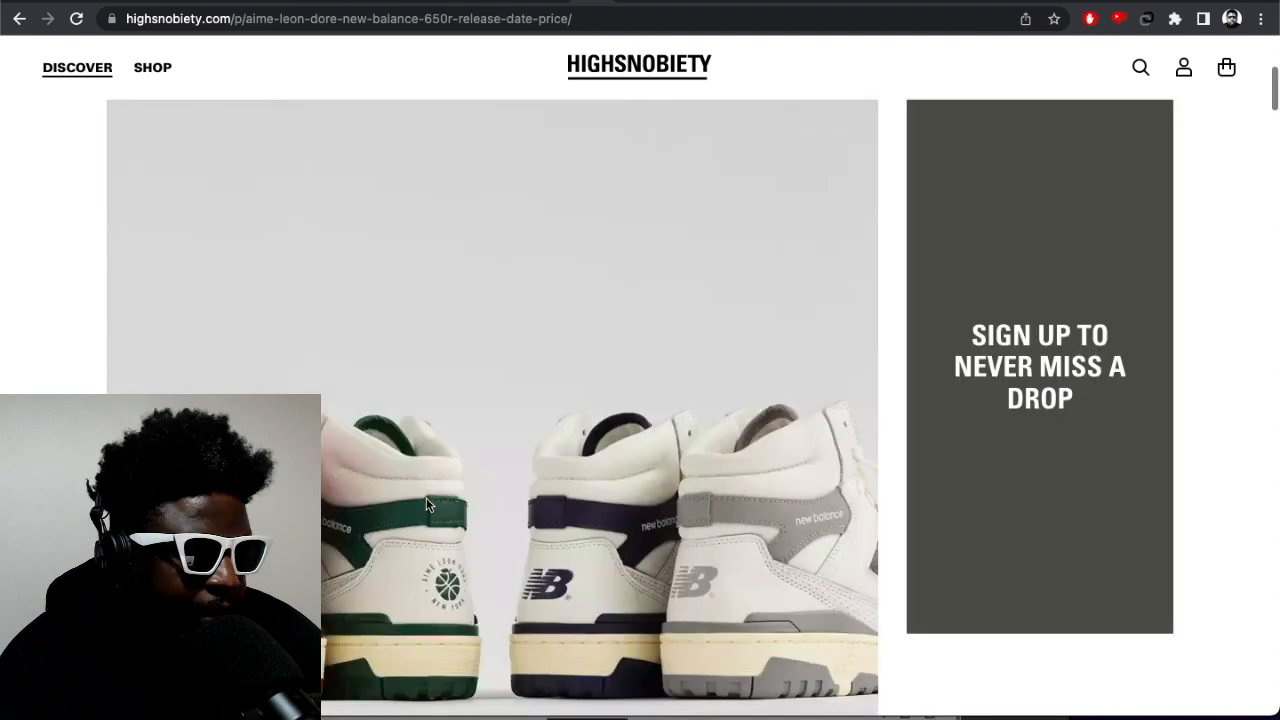
scroll("down", 3)
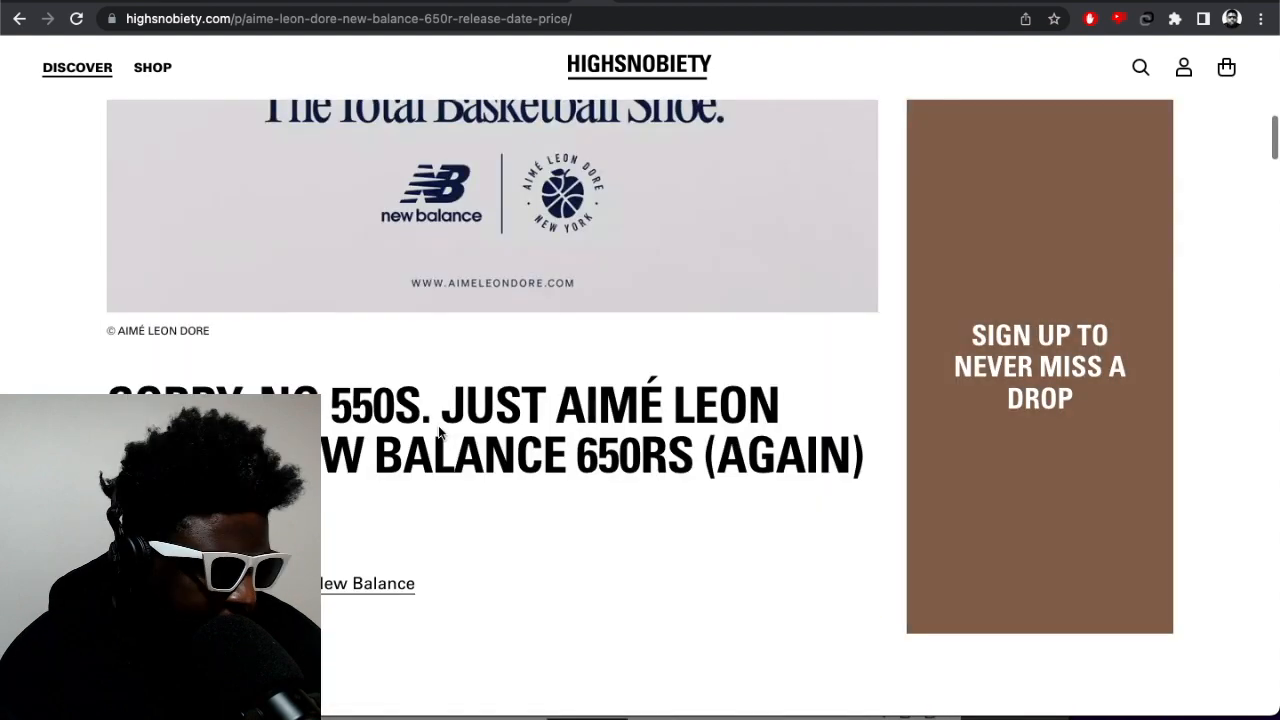
scroll("down", 3)
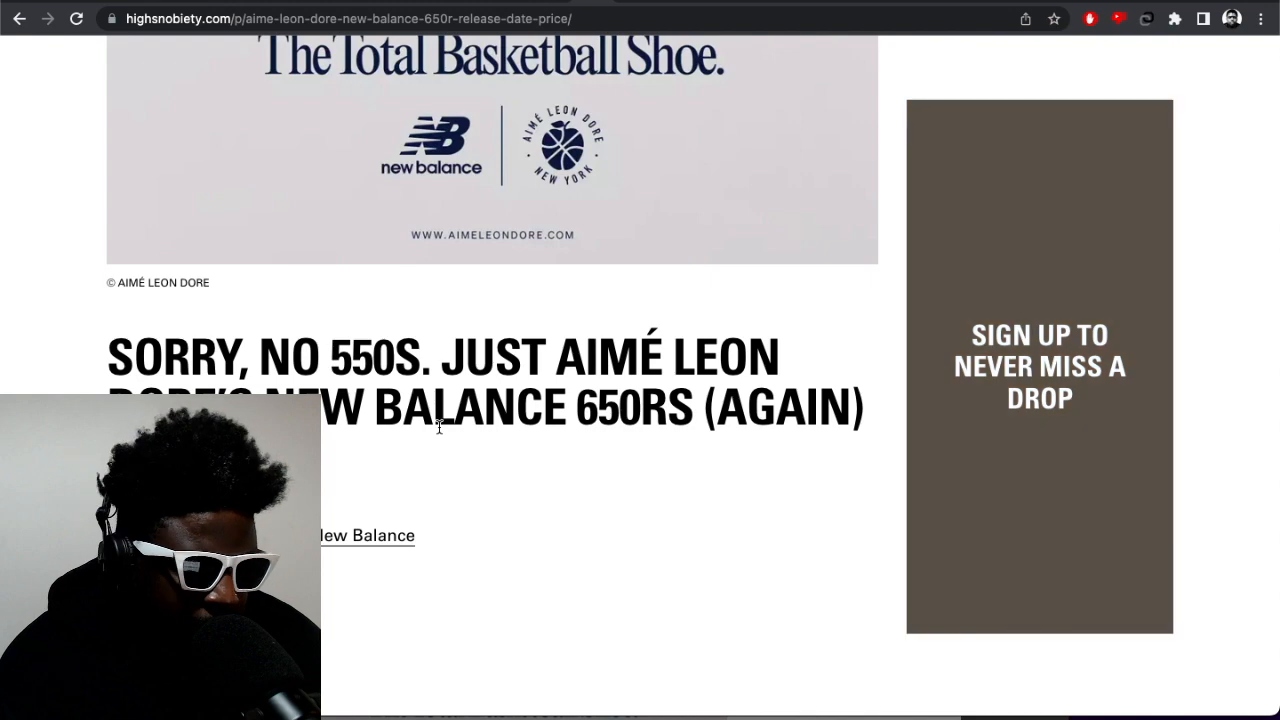
scroll("down", 3)
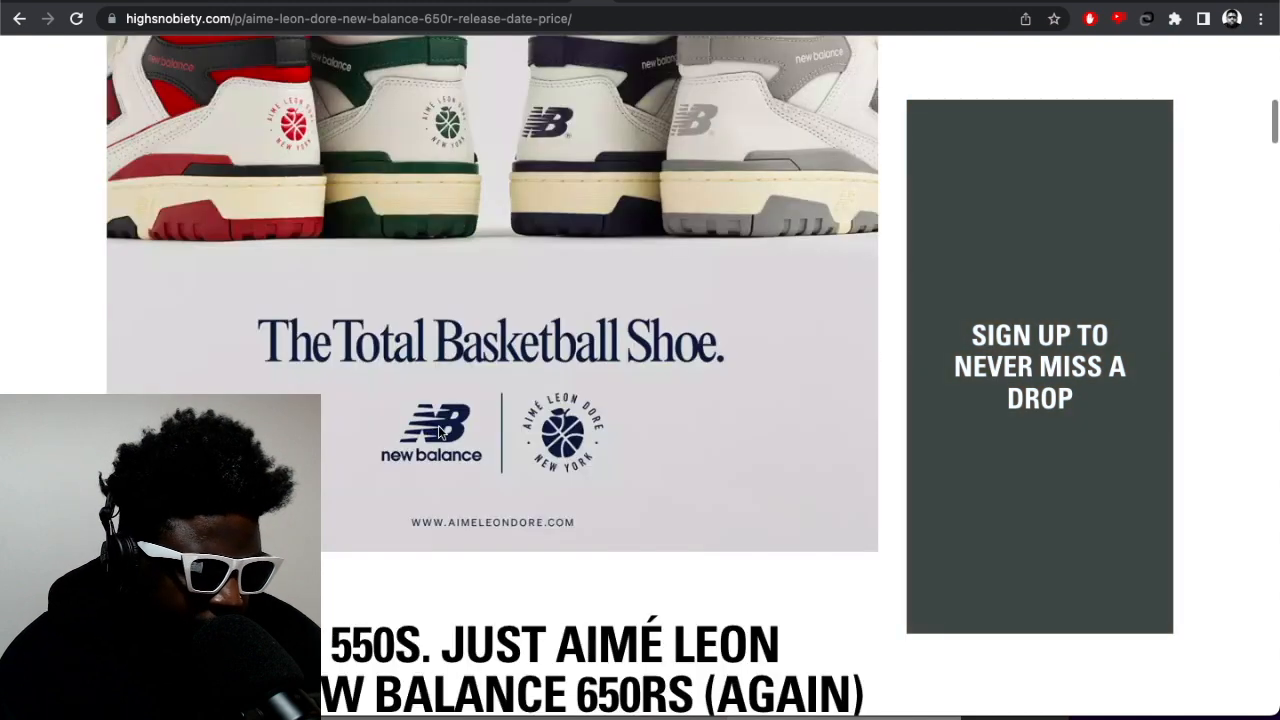
scroll("down", 3)
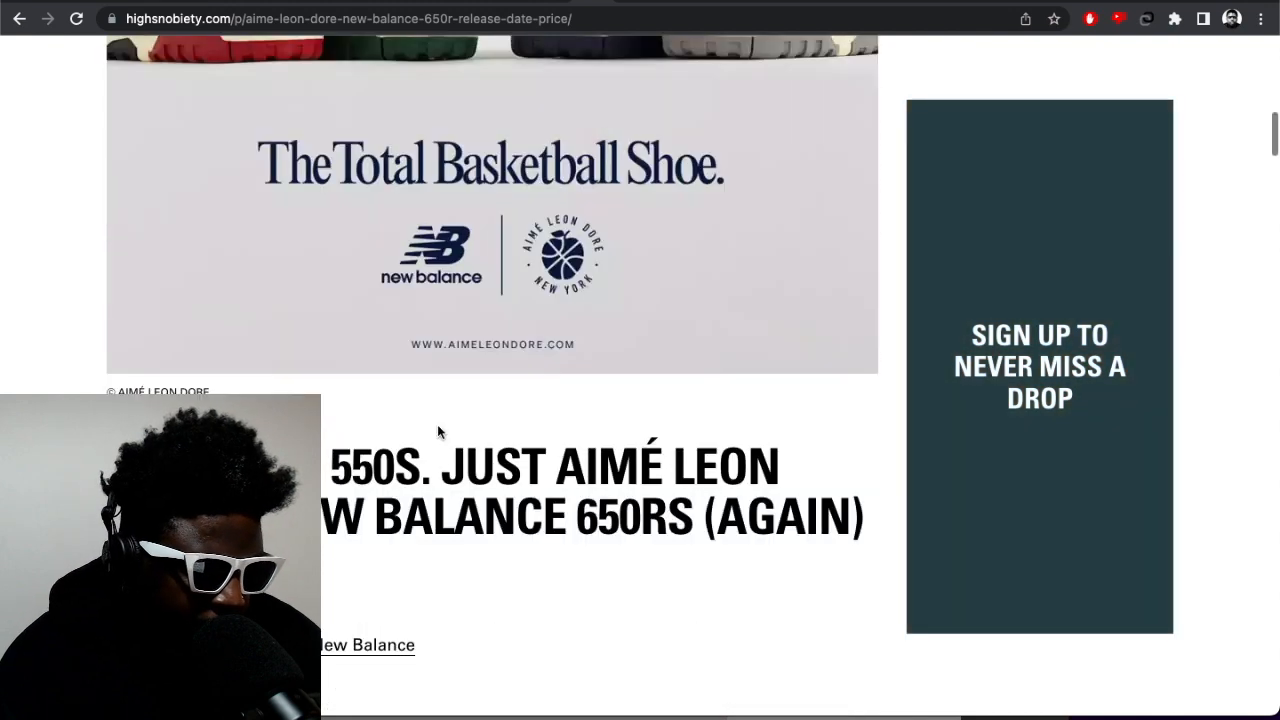
scroll("down", 3)
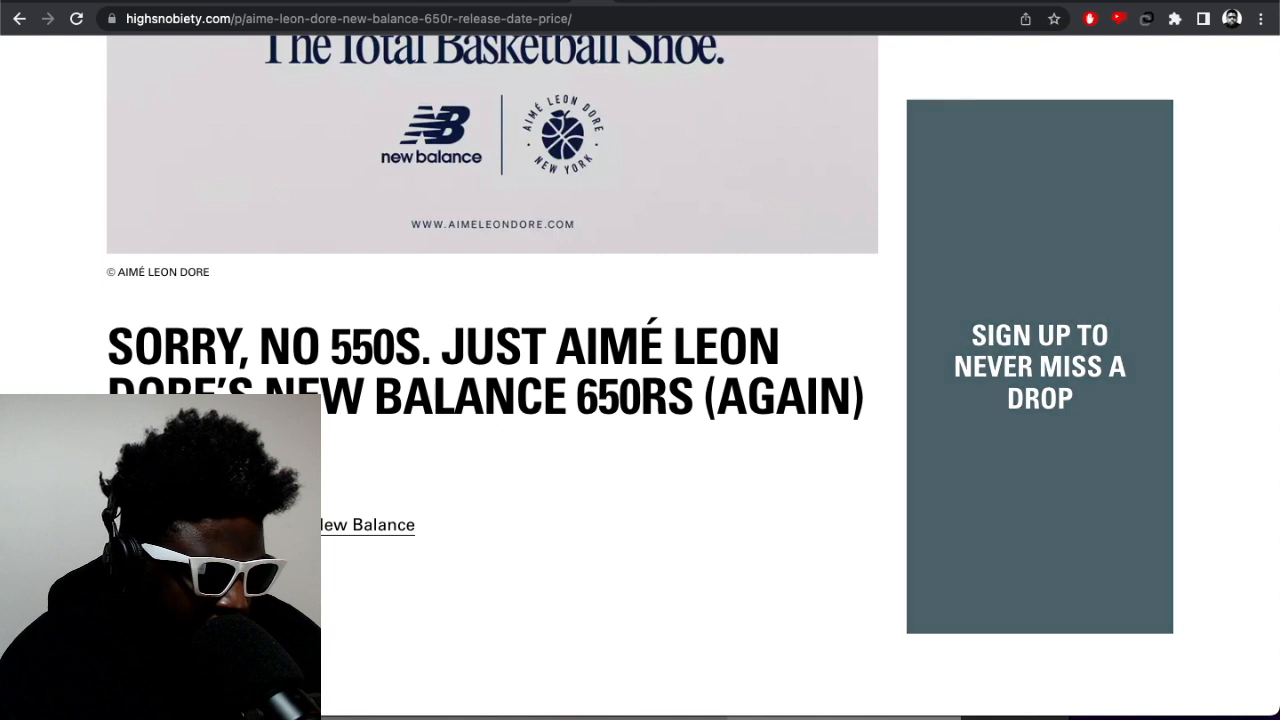
scroll("down", 3)
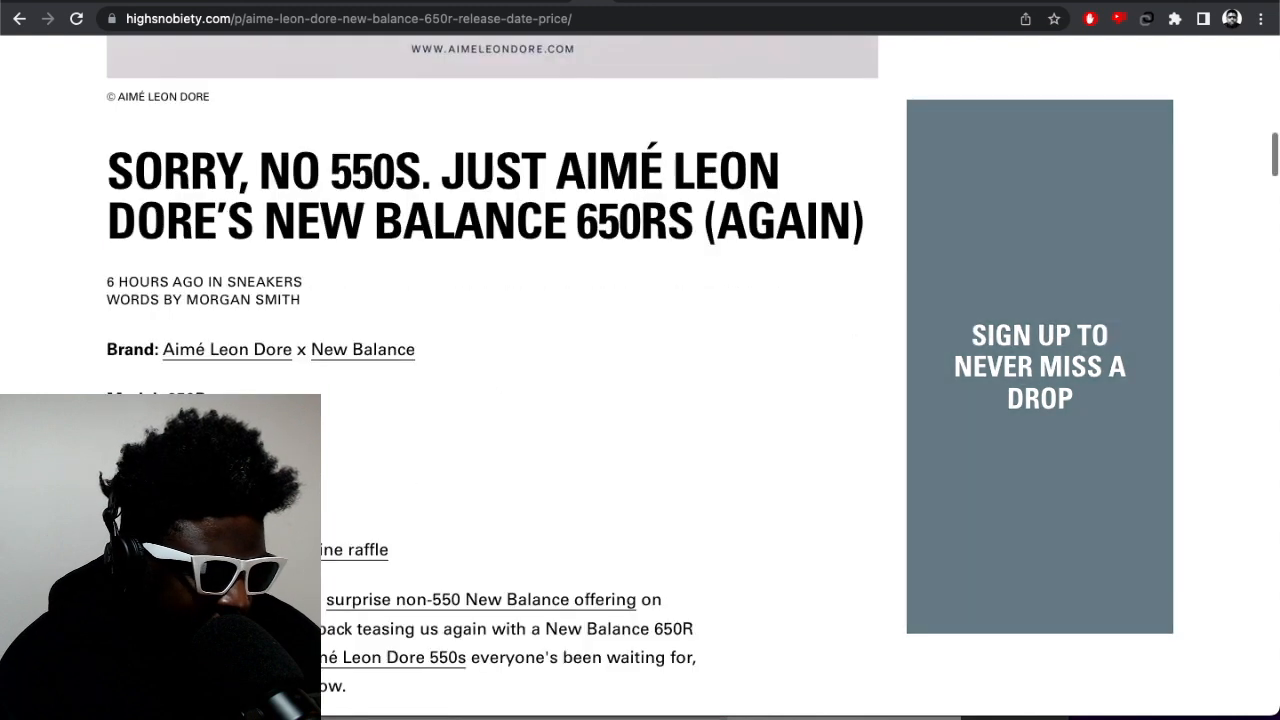
scroll("down", 3)
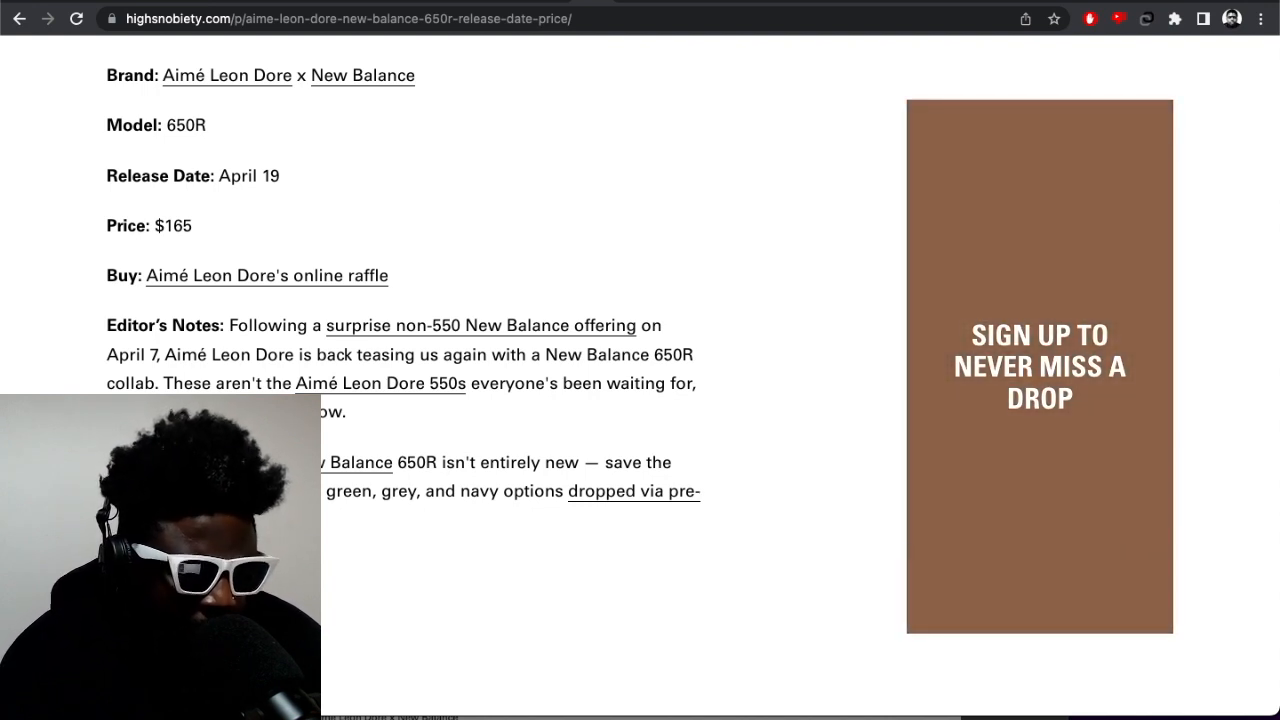
scroll("down", 3)
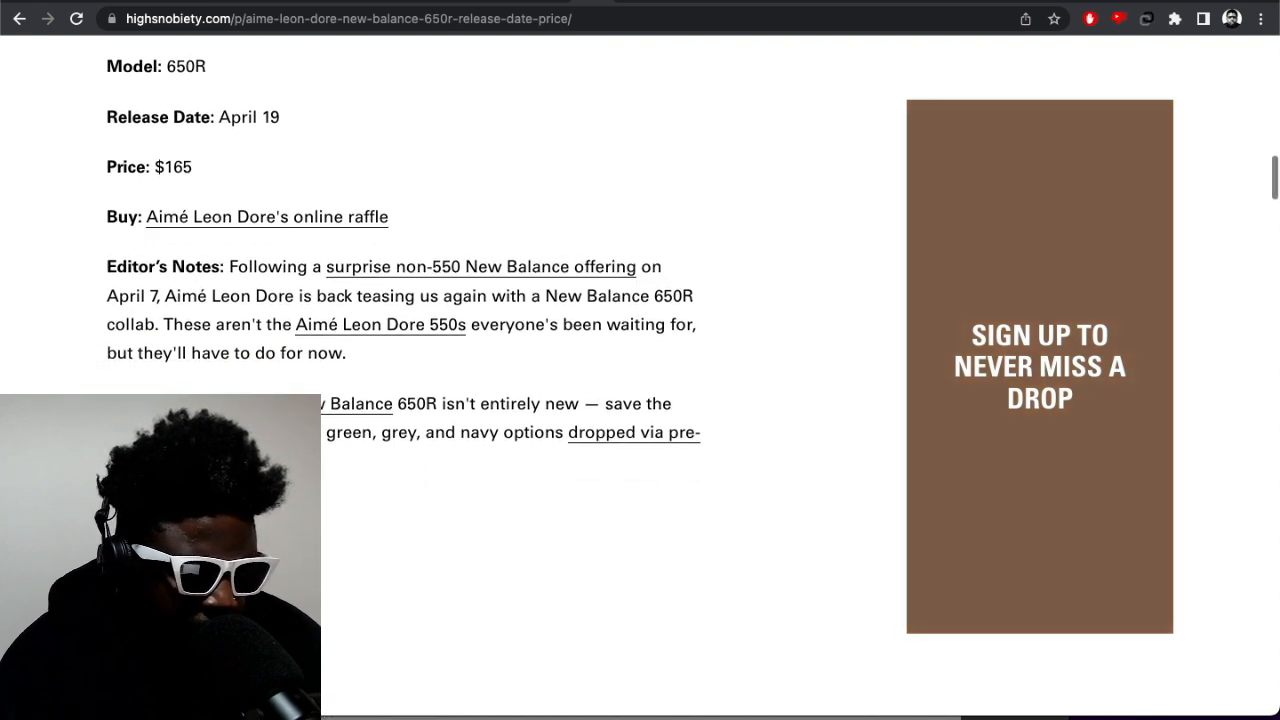
scroll("down", 3)
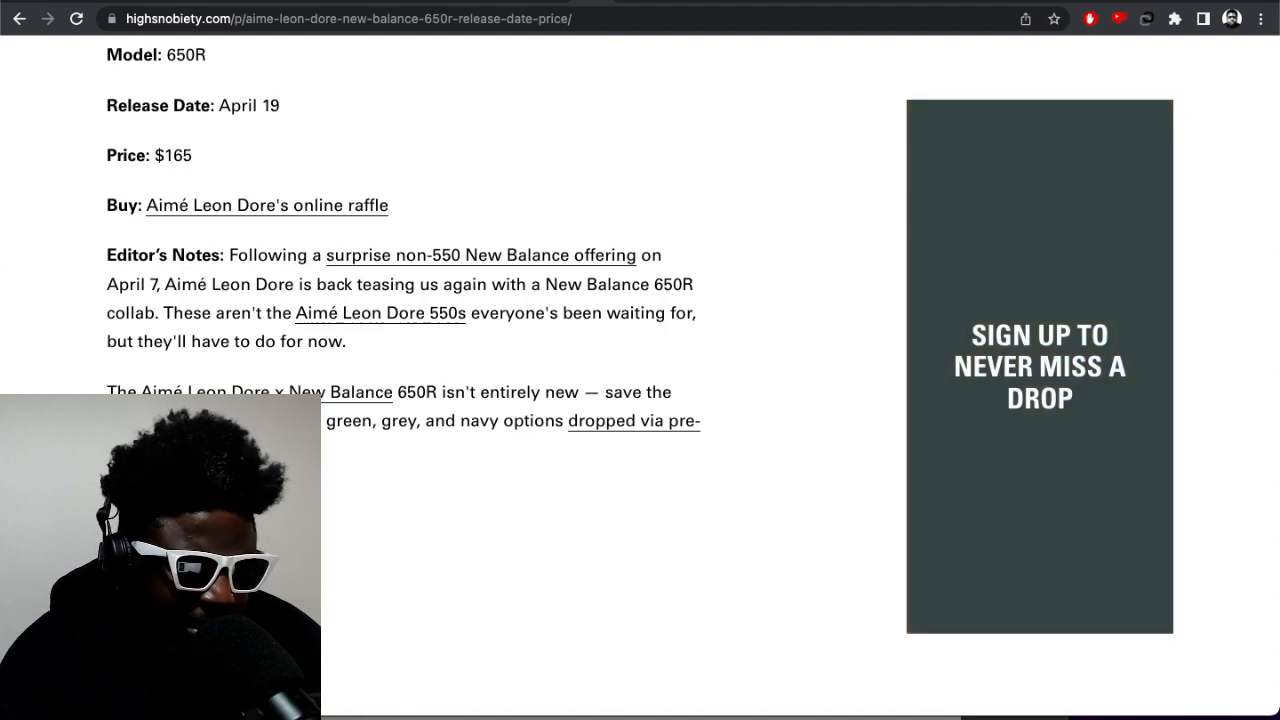
scroll("down", 3)
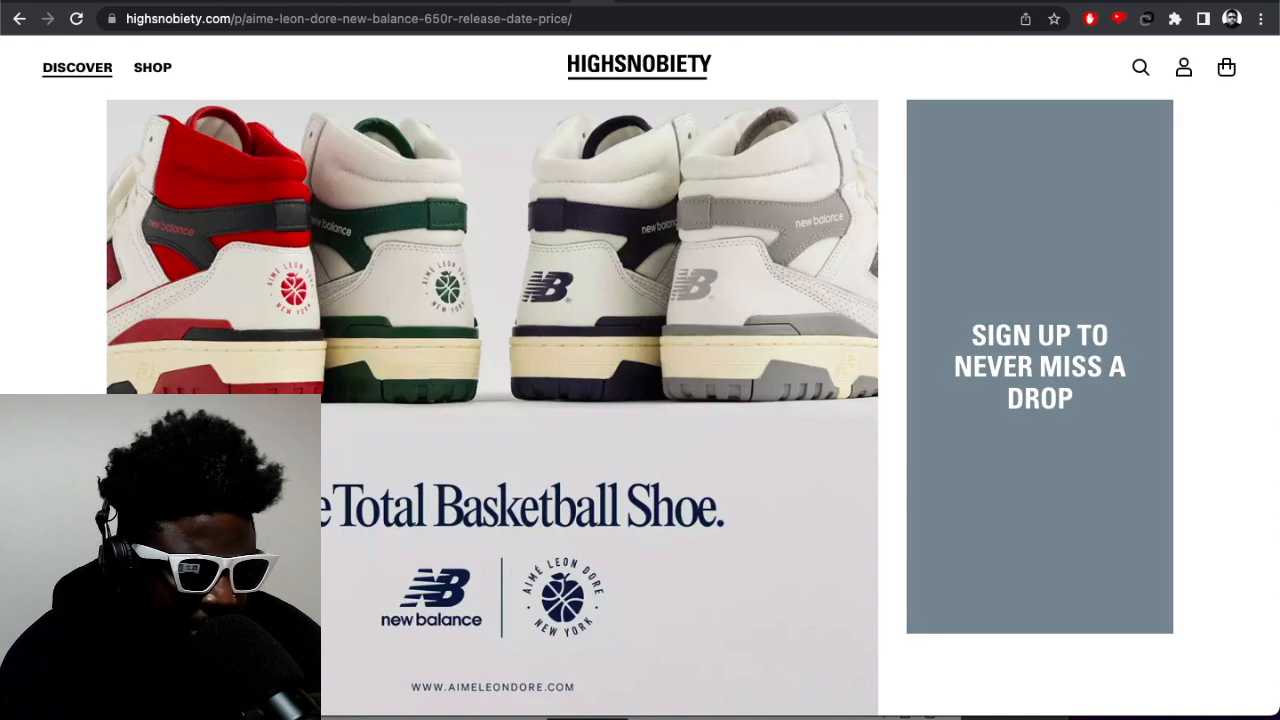
scroll("down", 3)
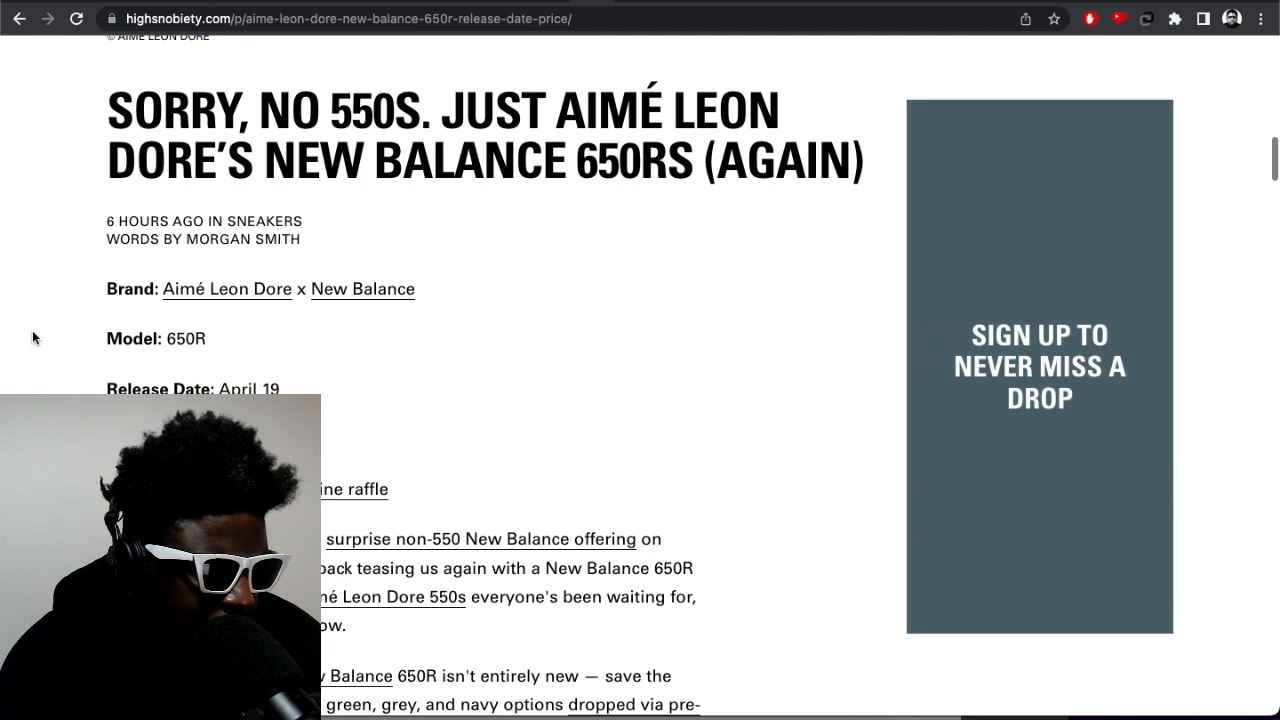
scroll("down", 3)
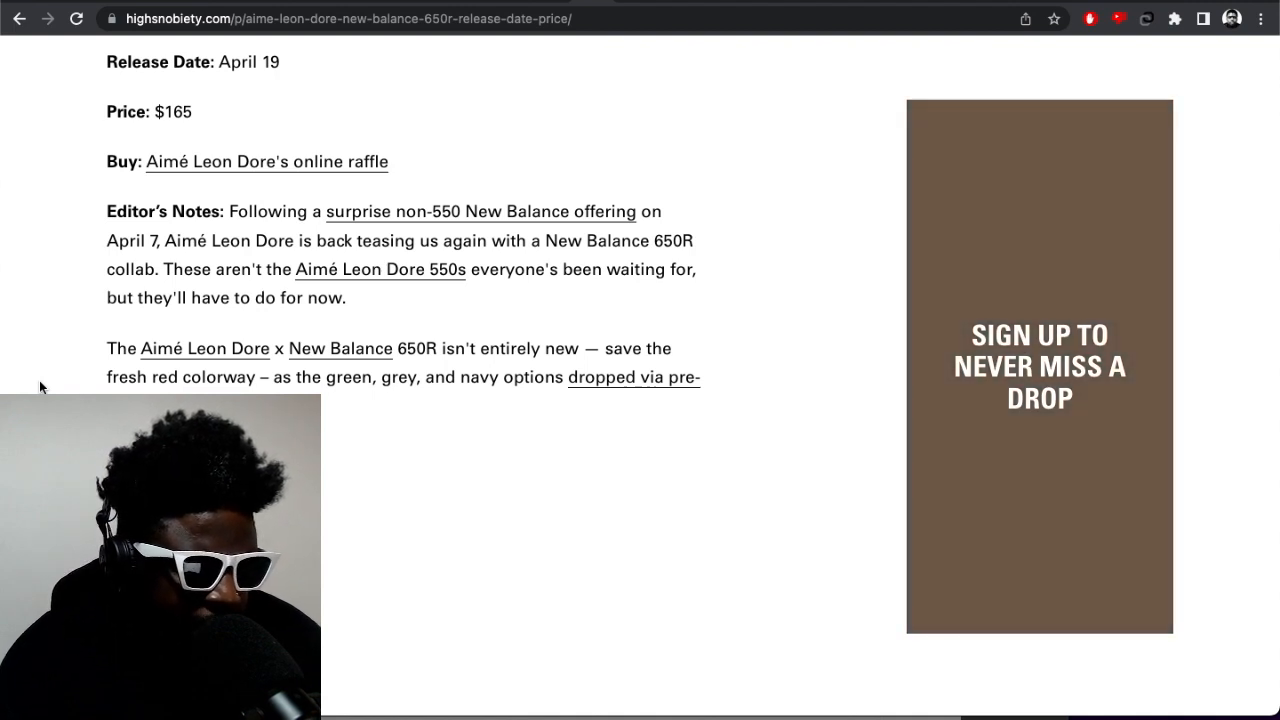
scroll("down", 3)
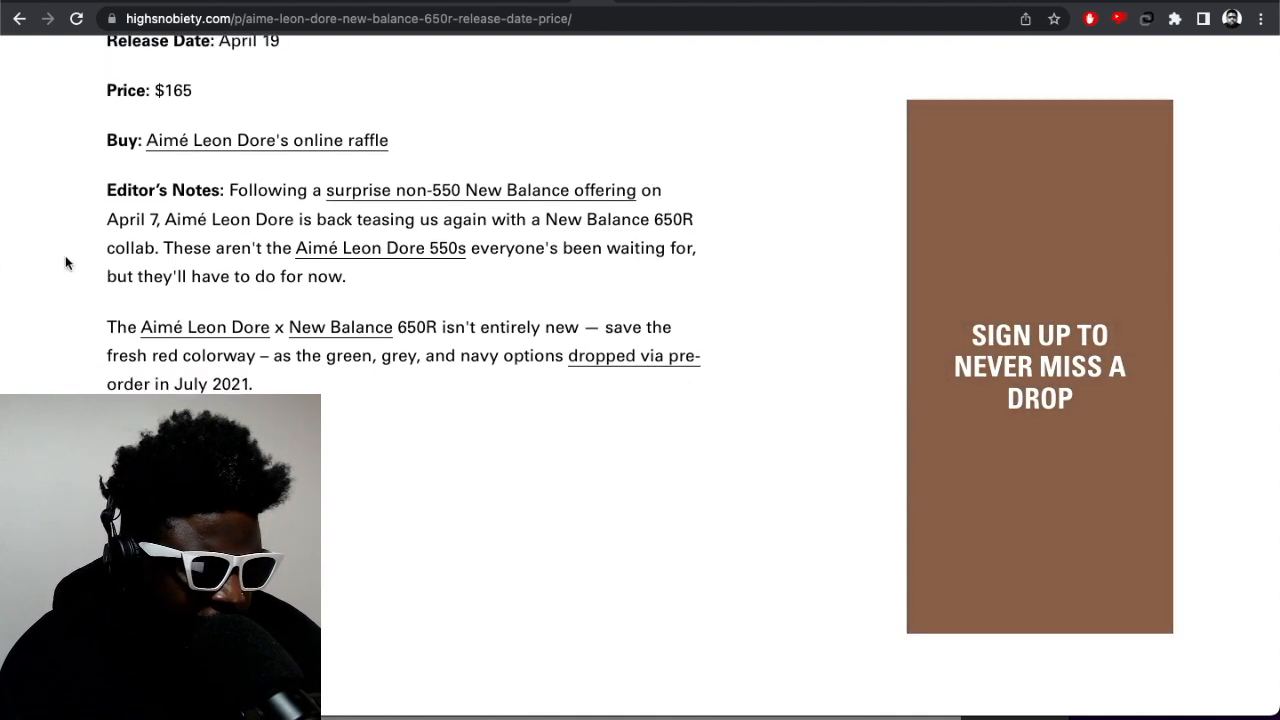
scroll("down", 3)
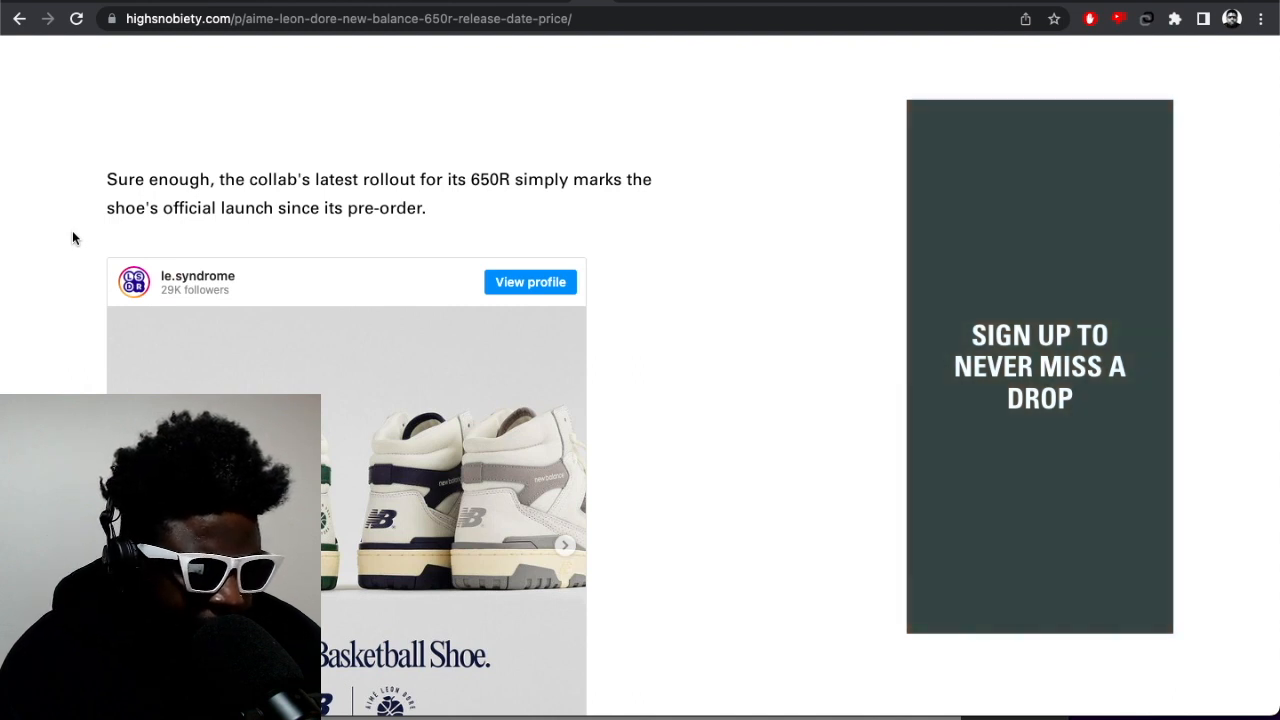
scroll("down", 3)
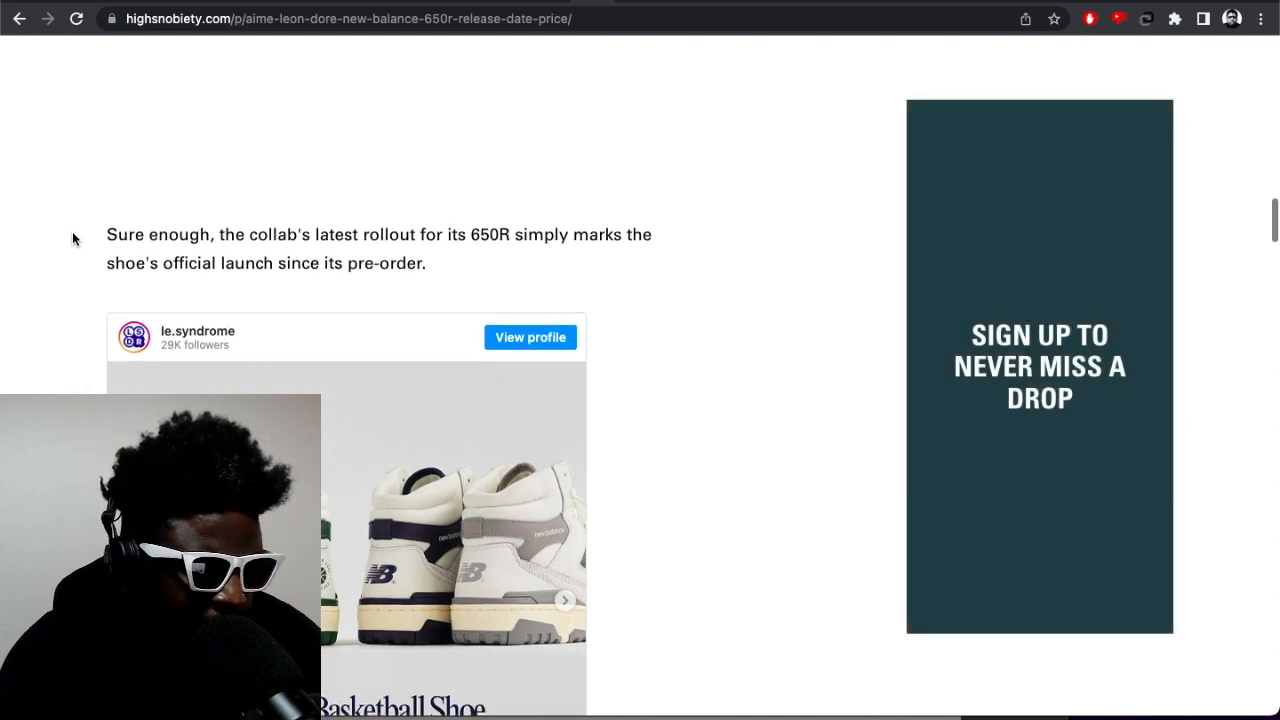
scroll("down", 3)
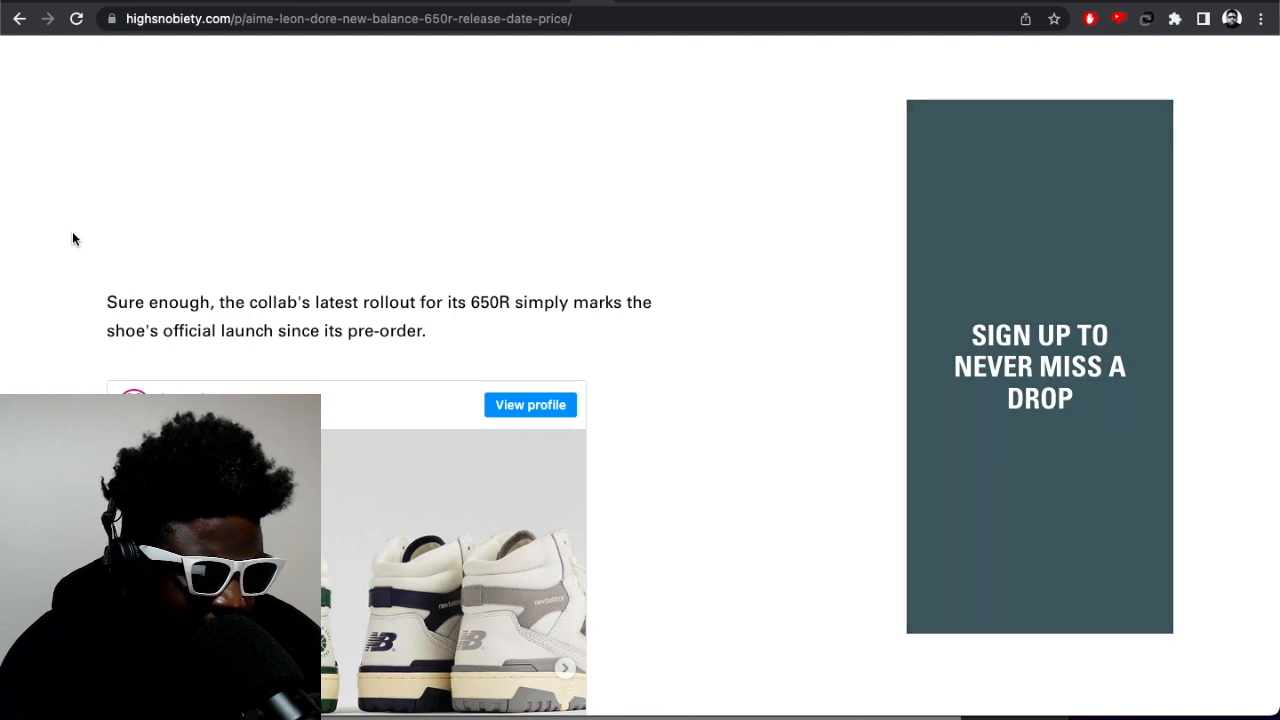
scroll("down", 3)
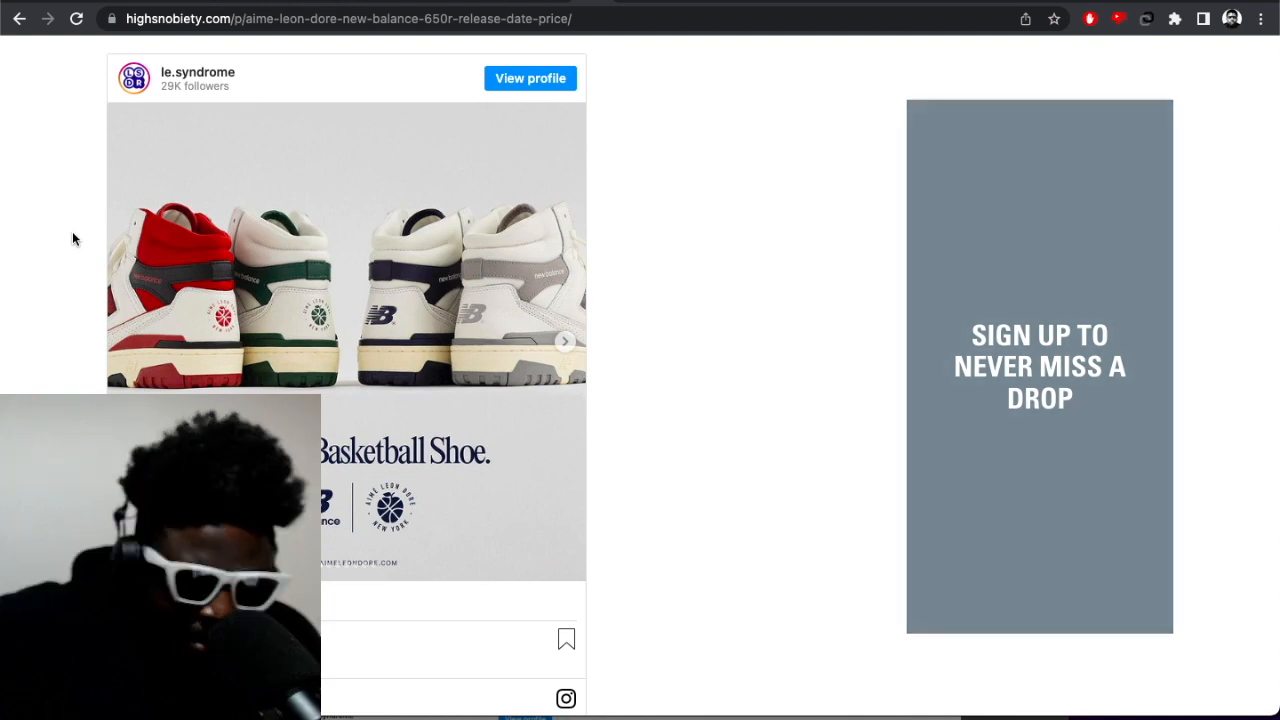
scroll("down", 3)
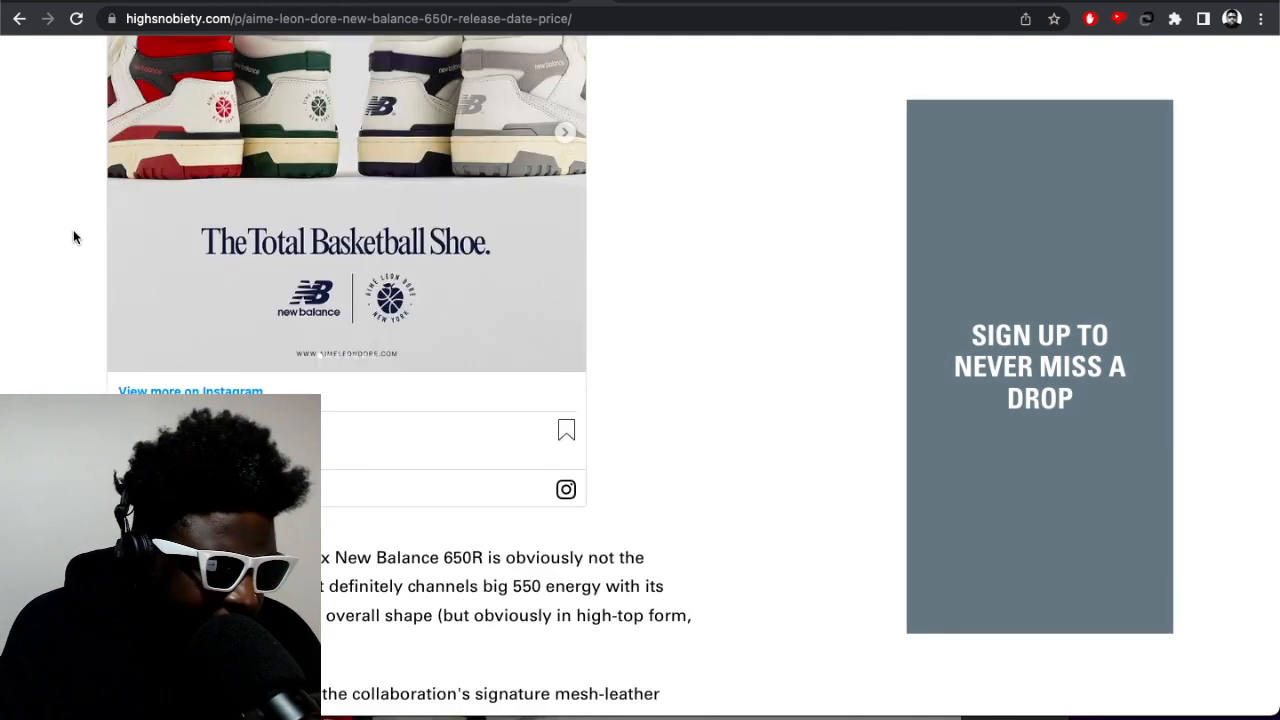
scroll("down", 3)
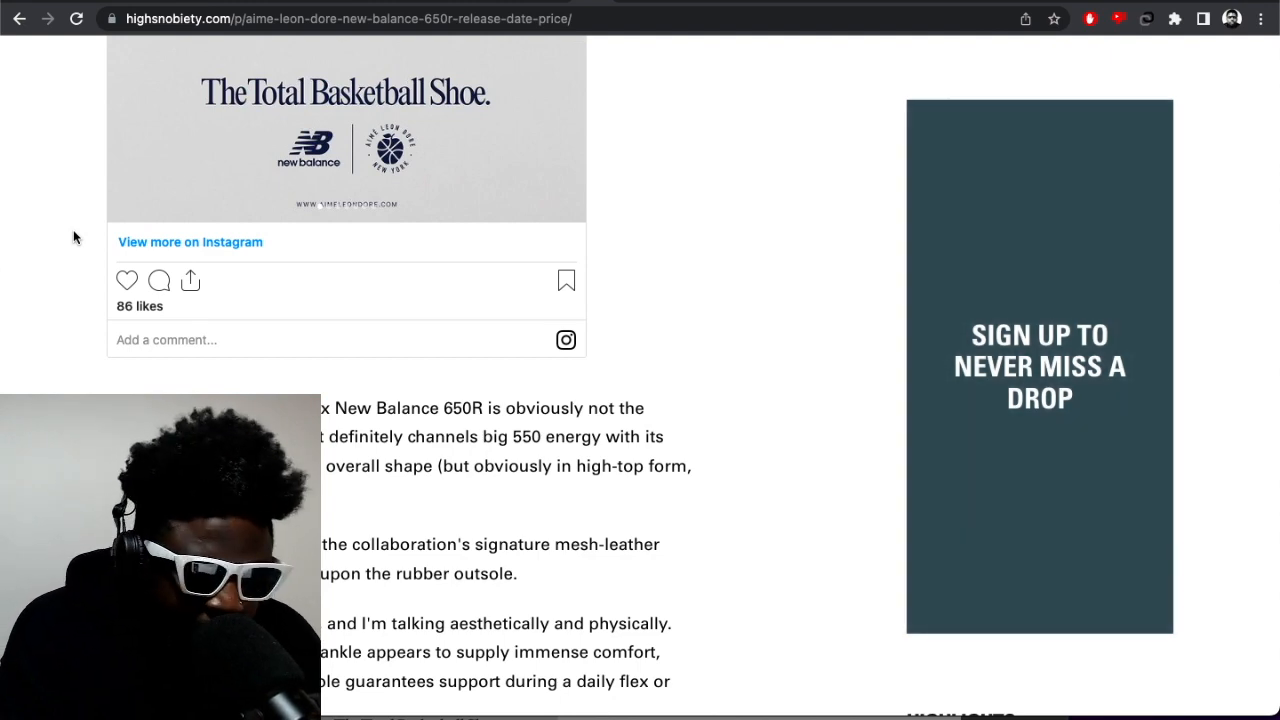
scroll("down", 3)
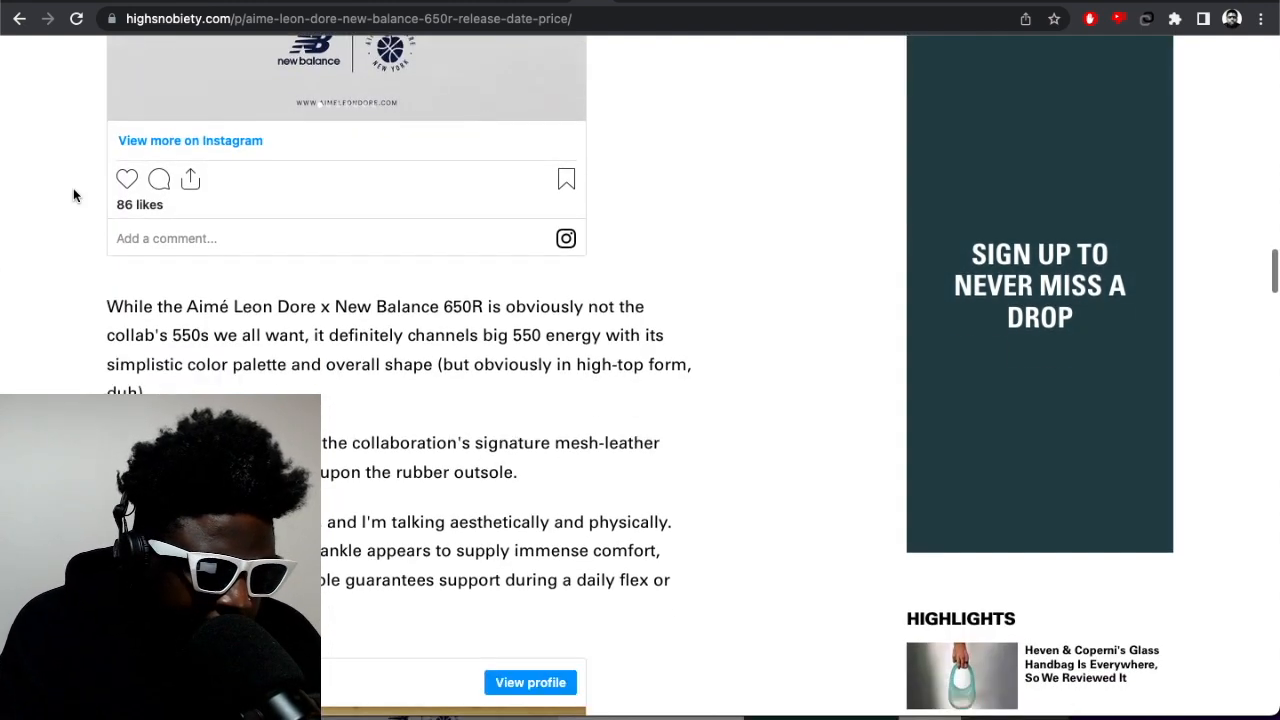
scroll("down", 3)
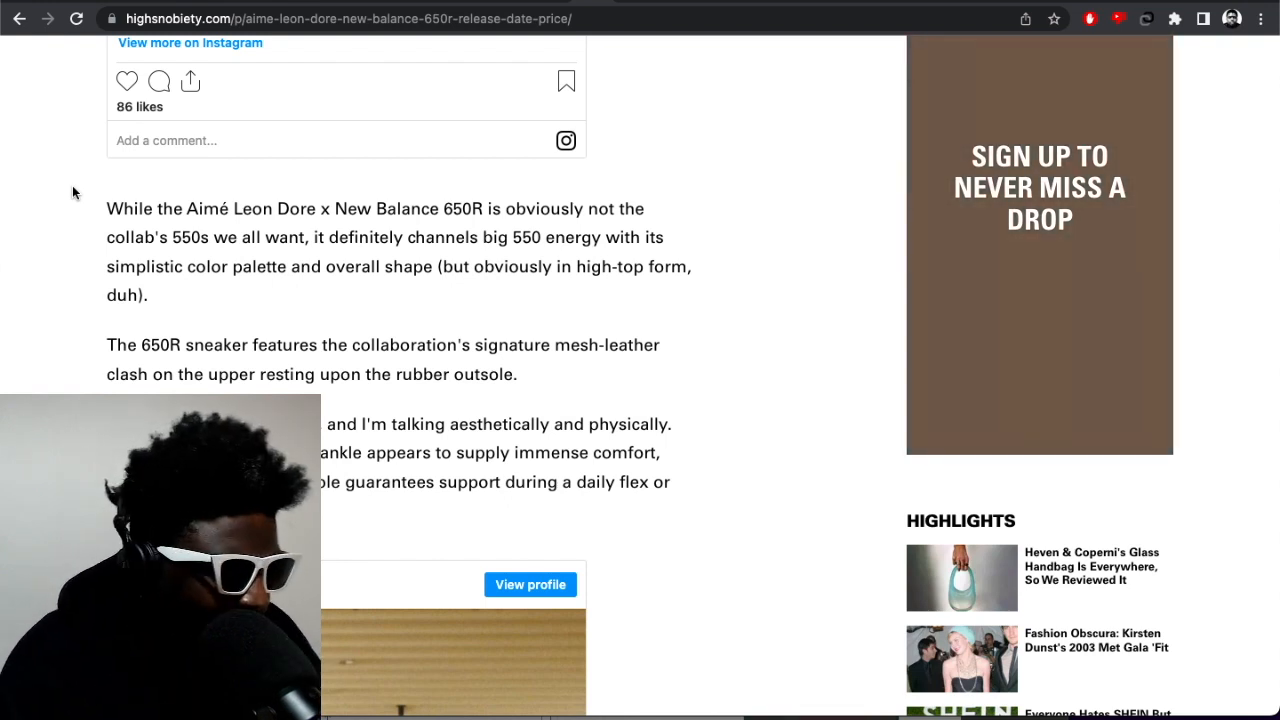
scroll("down", 3)
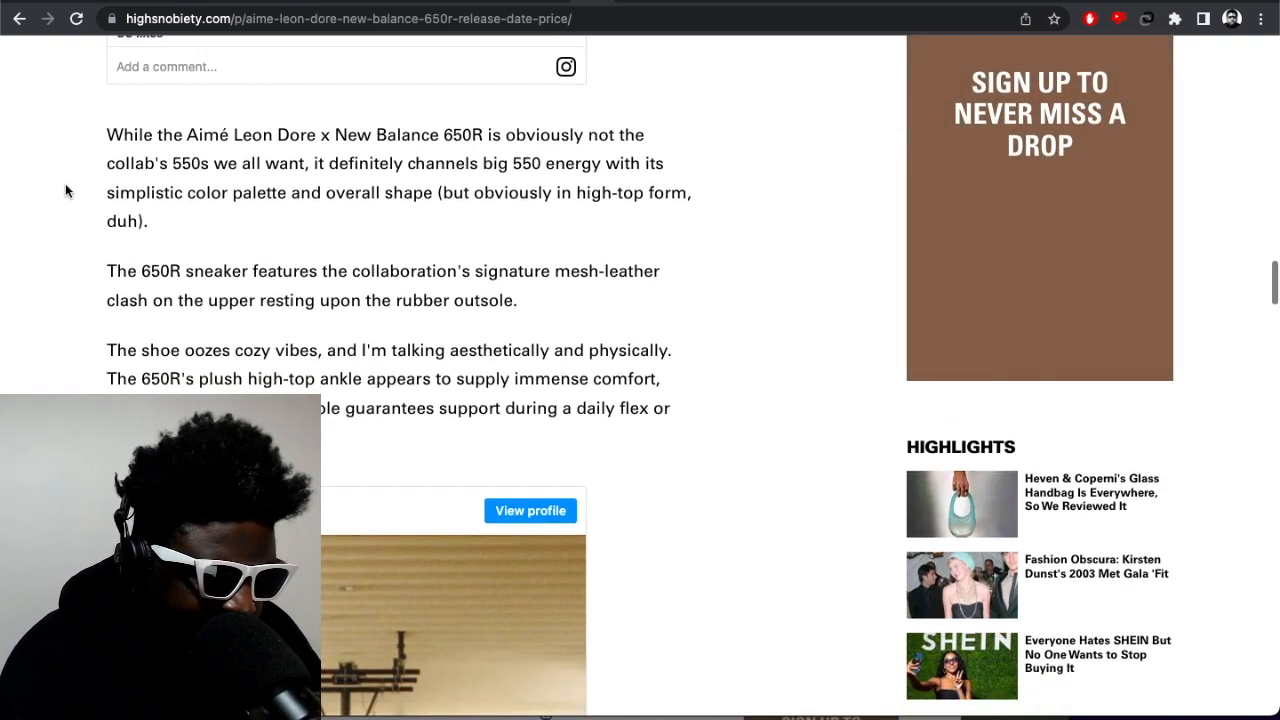
scroll("down", 3)
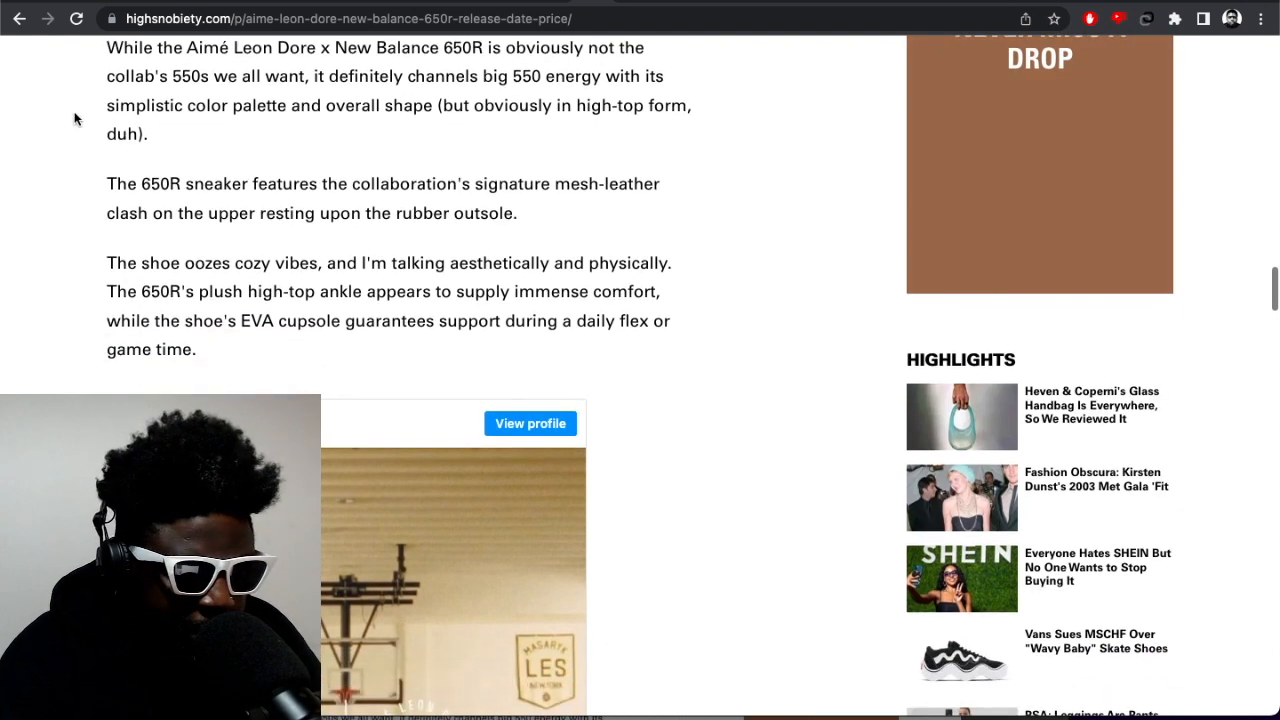
scroll("down", 3)
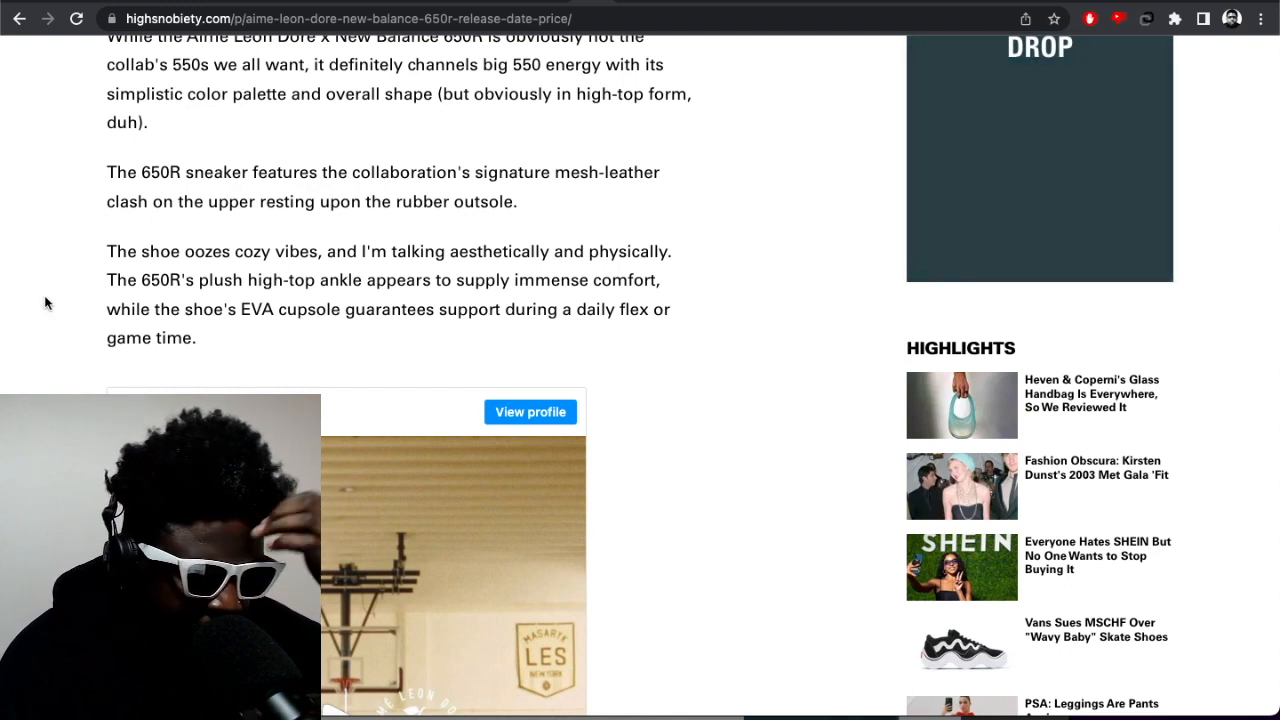
scroll("down", 3)
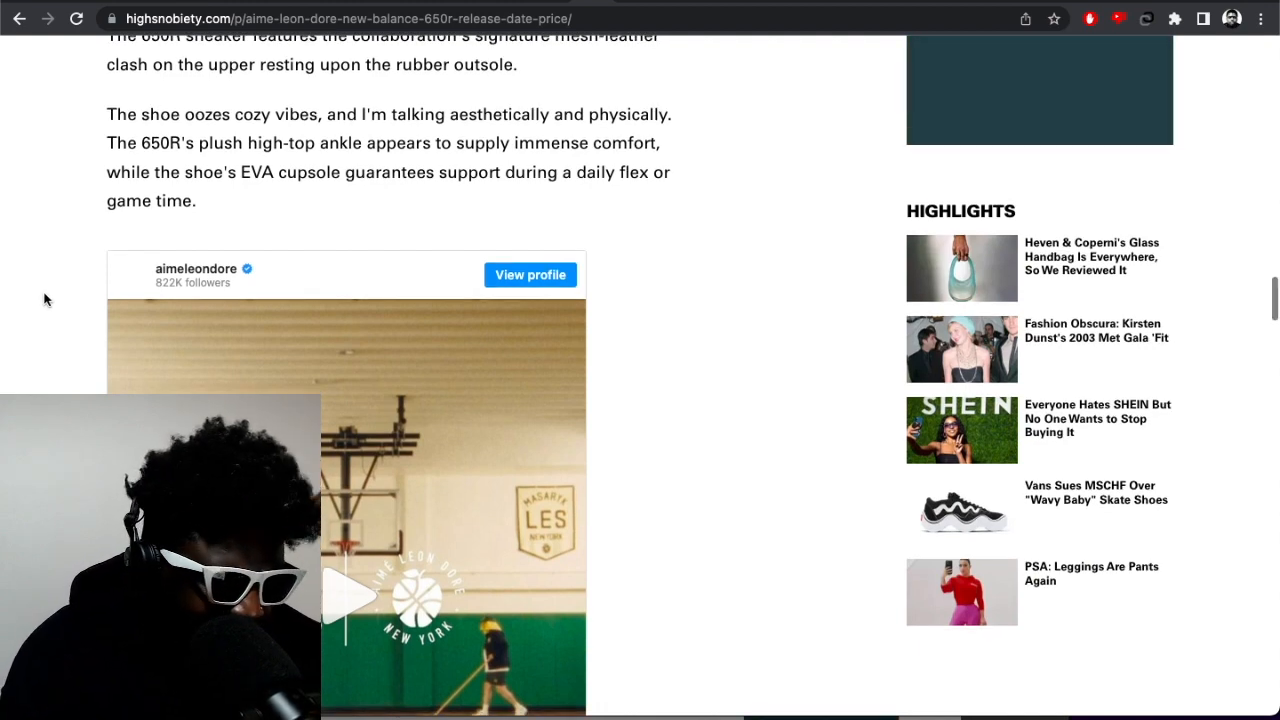
scroll("down", 3)
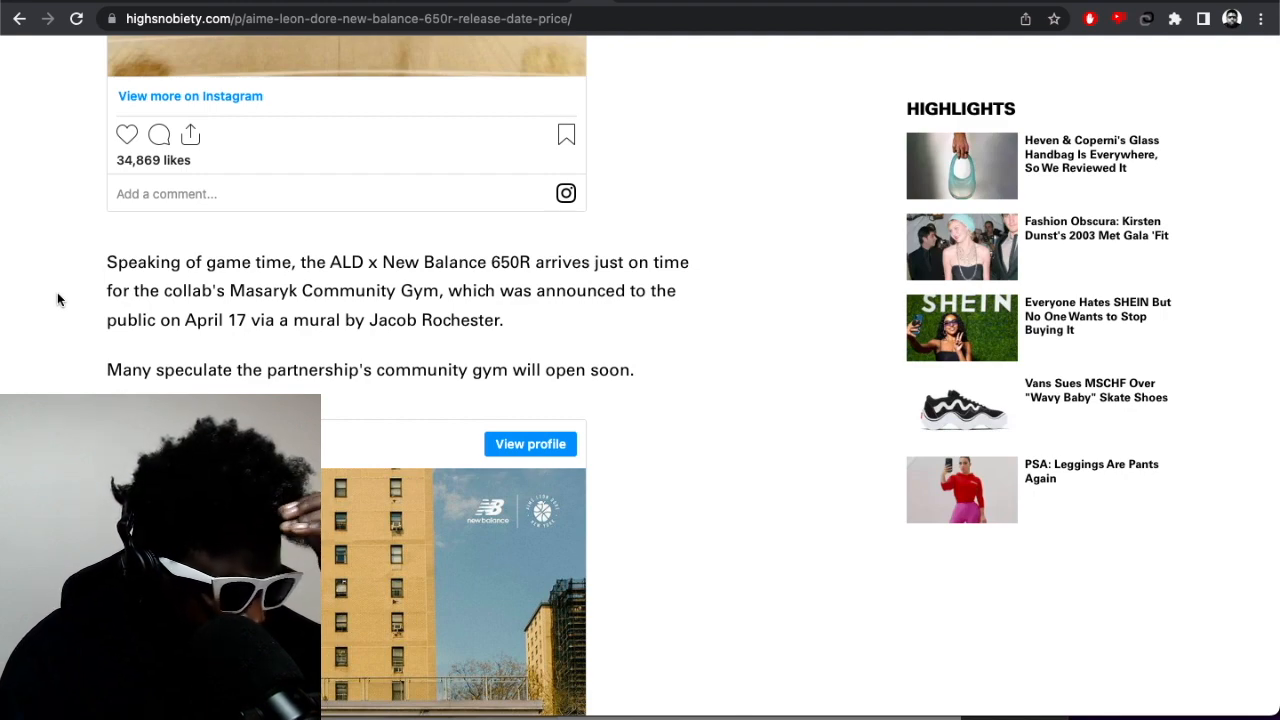
scroll("down", 3)
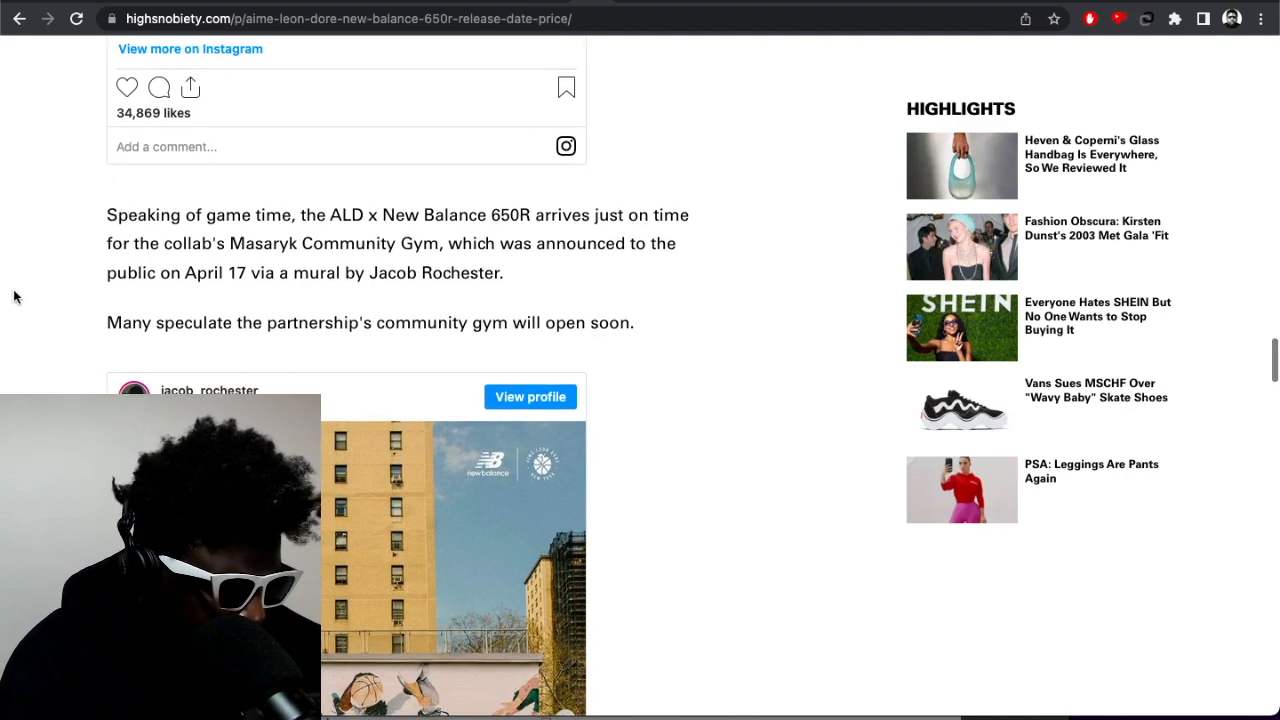
scroll("down", 3)
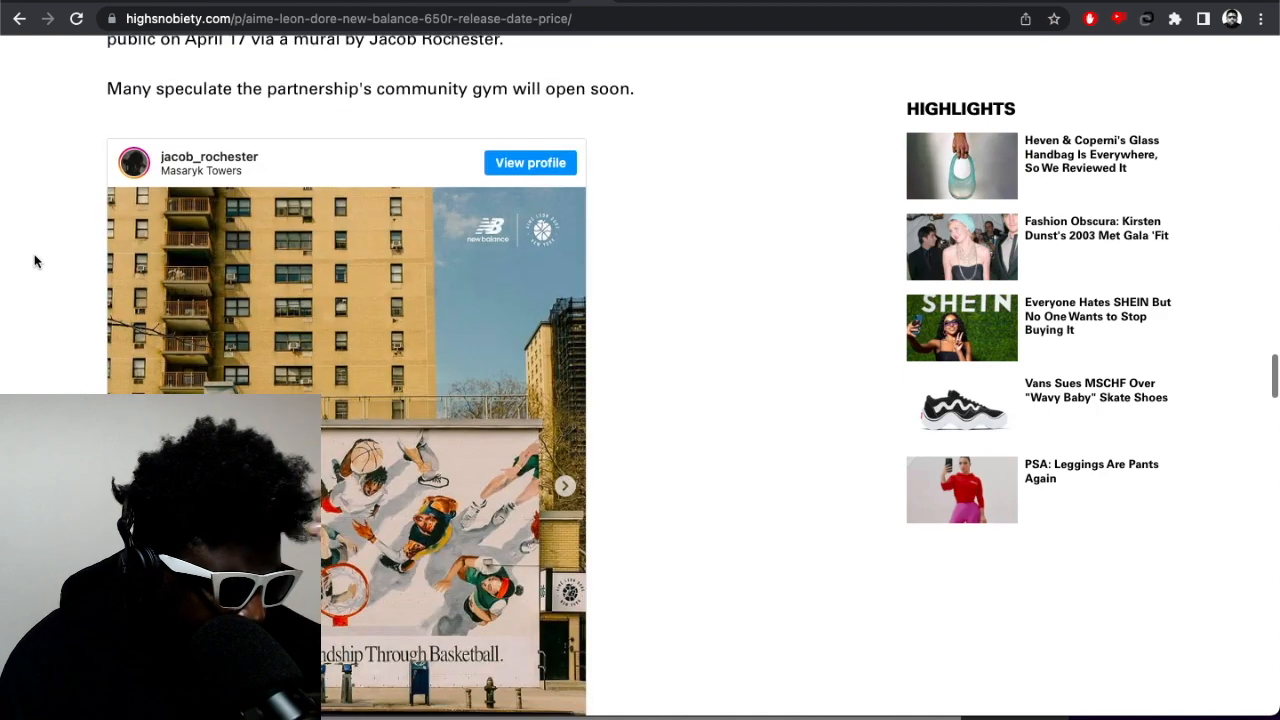
scroll("down", 3)
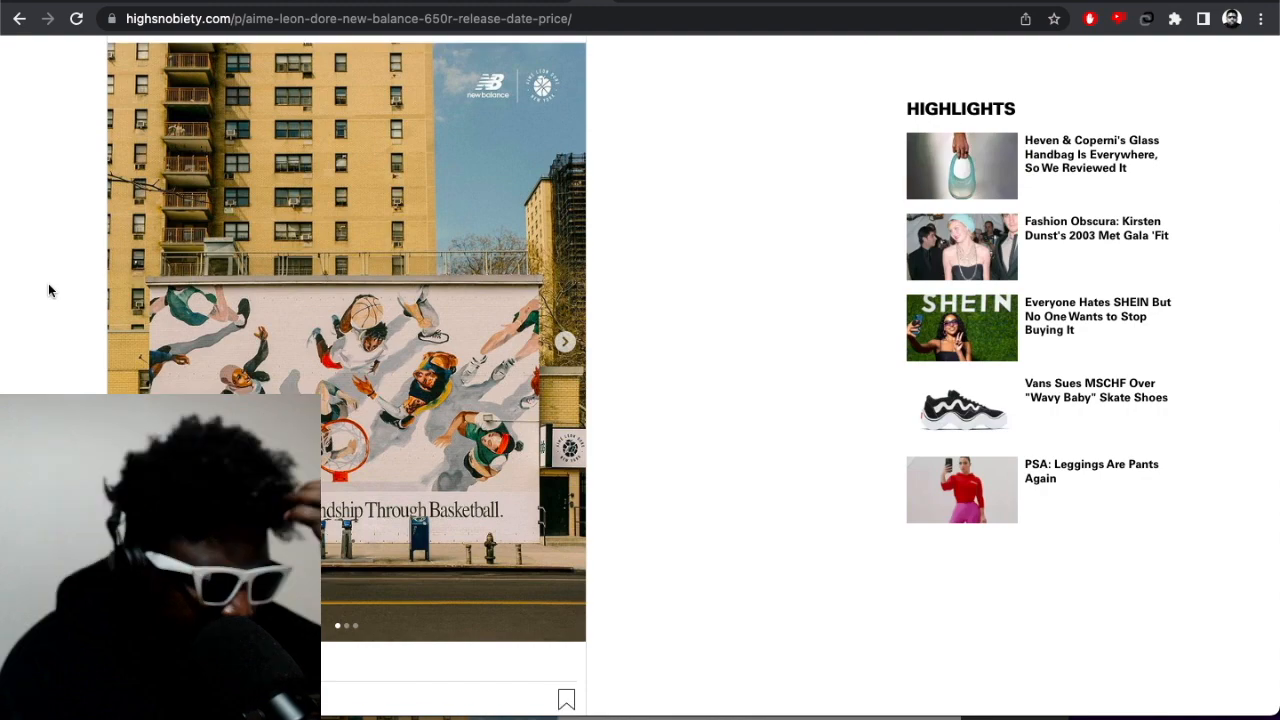
scroll("down", 3)
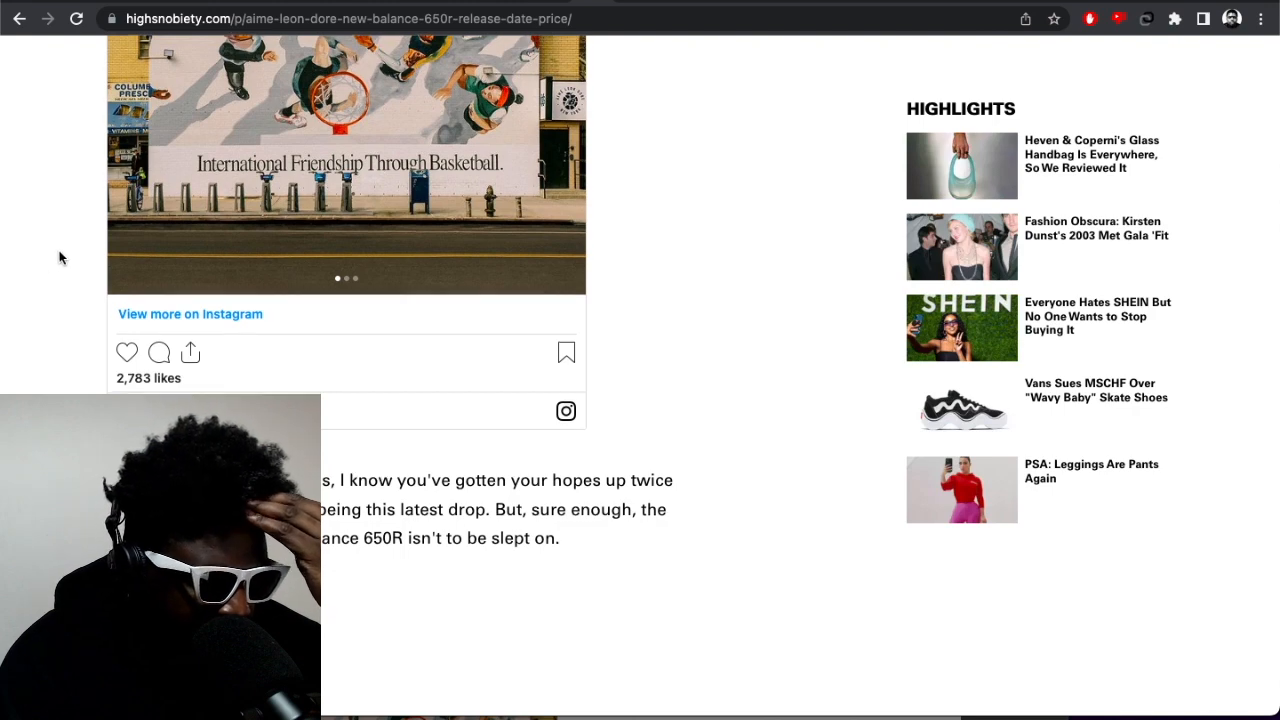
scroll("down", 3)
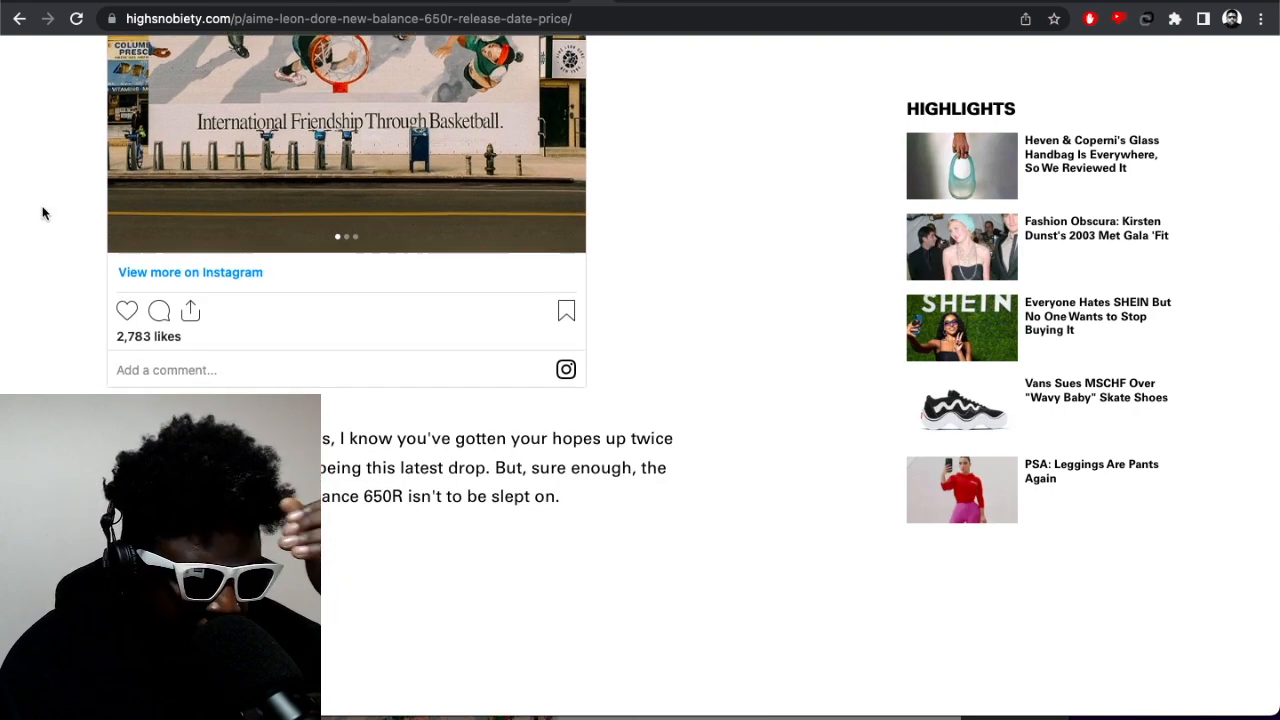
scroll("down", 3)
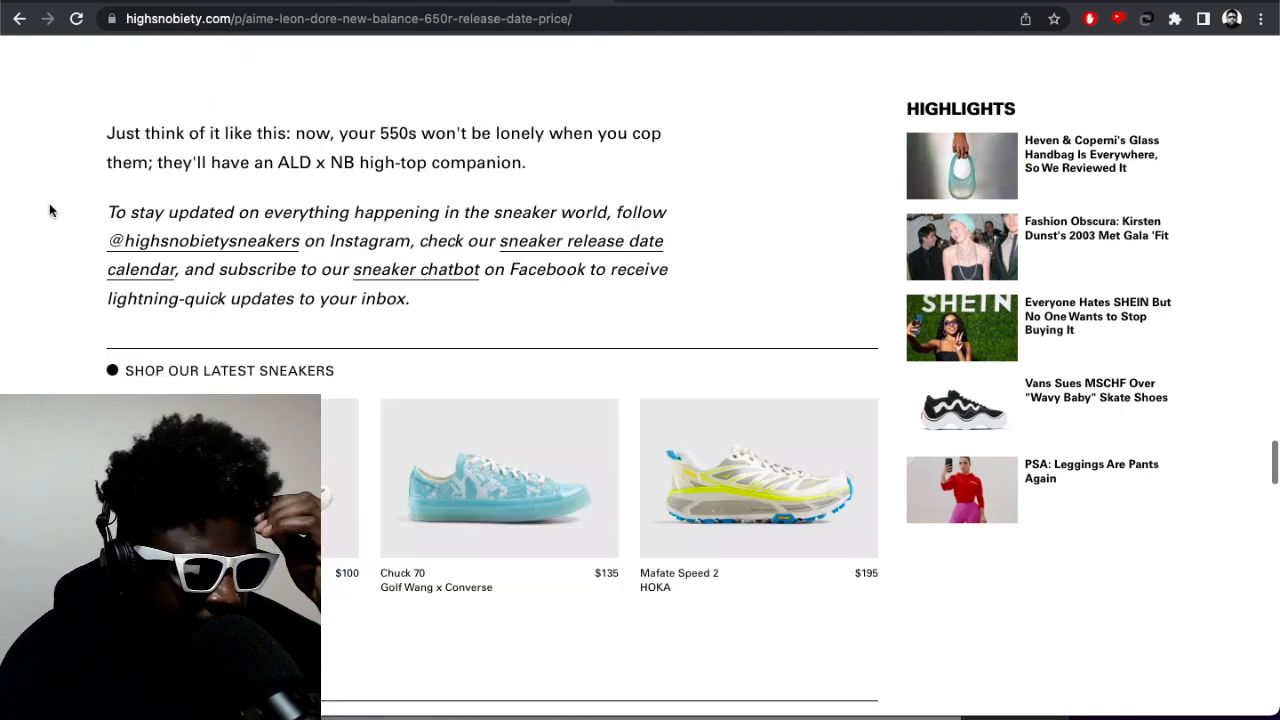
scroll("down", 3)
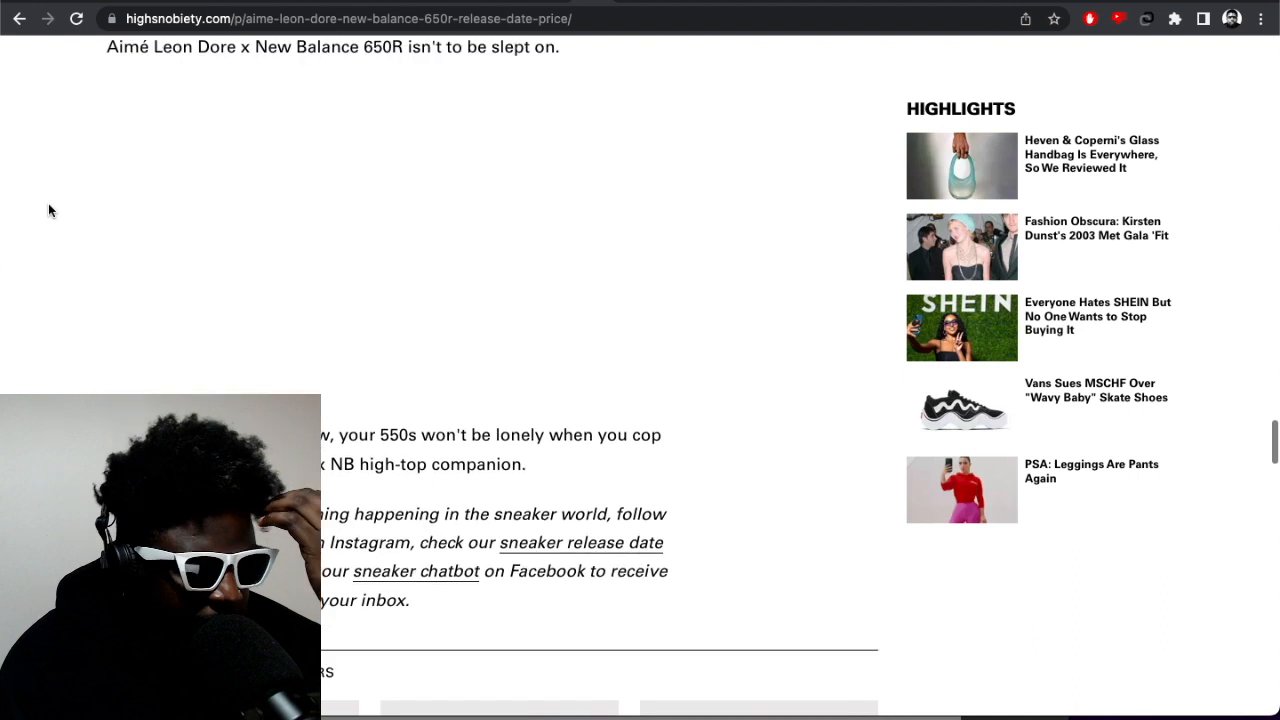